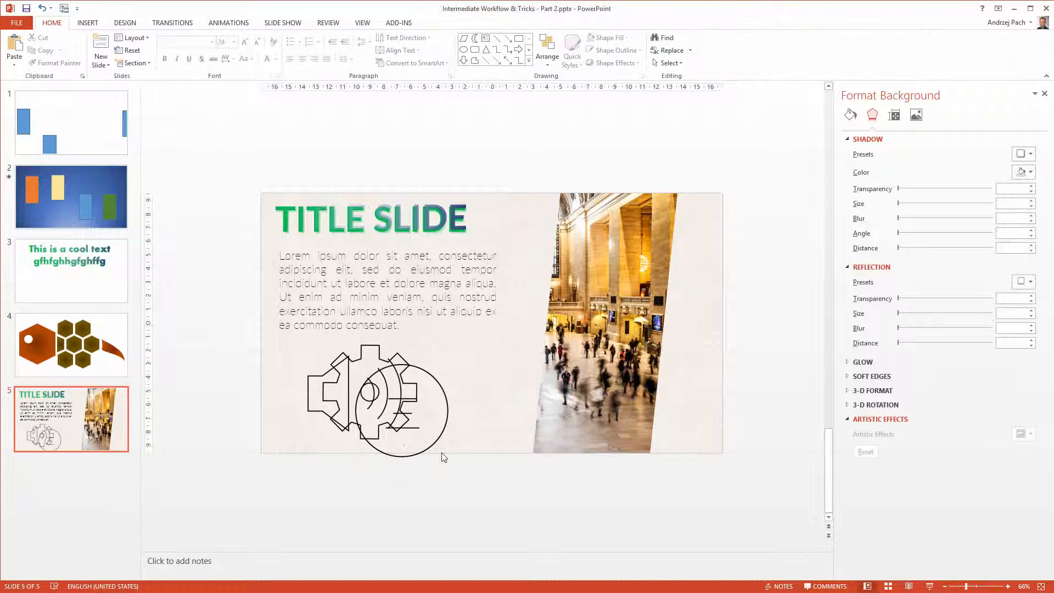
Step: Select the overlapping speaker, gear and menu icons and stack them vertically under the paragraph
click(376, 403)
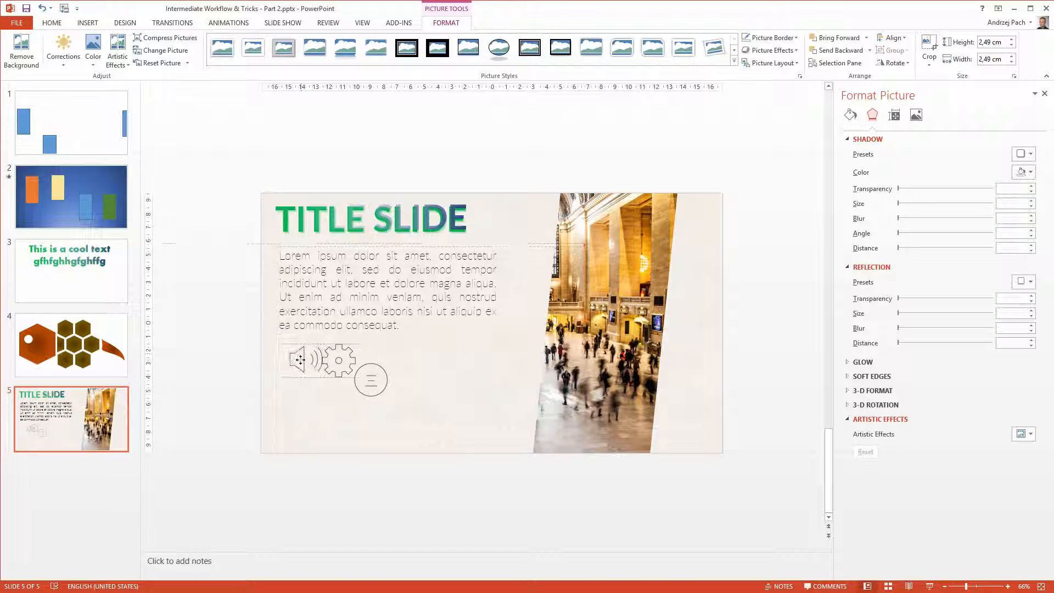
drag(338, 360, 306, 398)
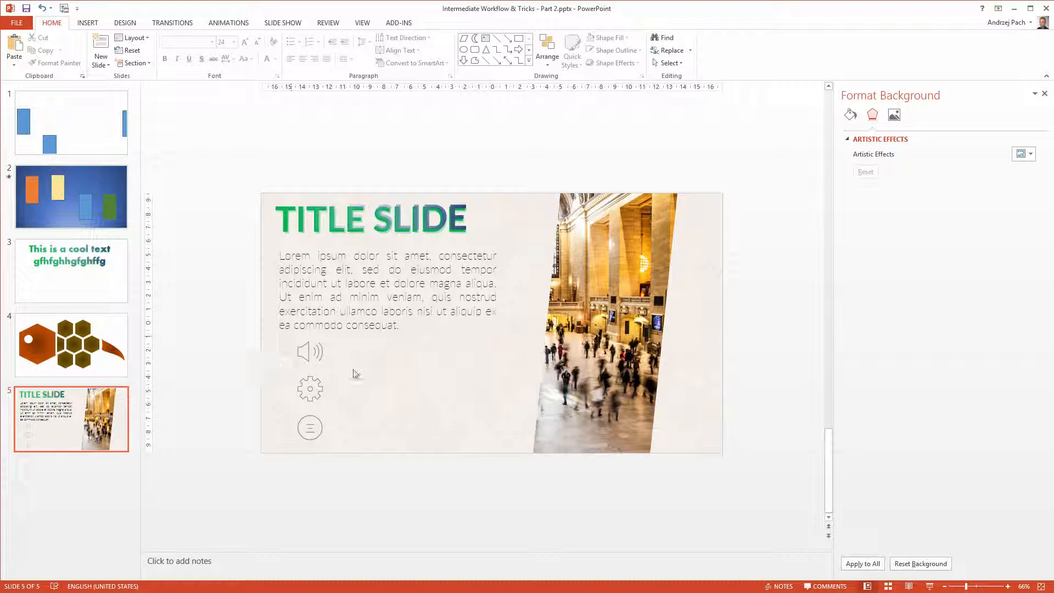
Step: Insert a Parallelogram shape from Basic Shapes over the speaker icon
click(87, 21)
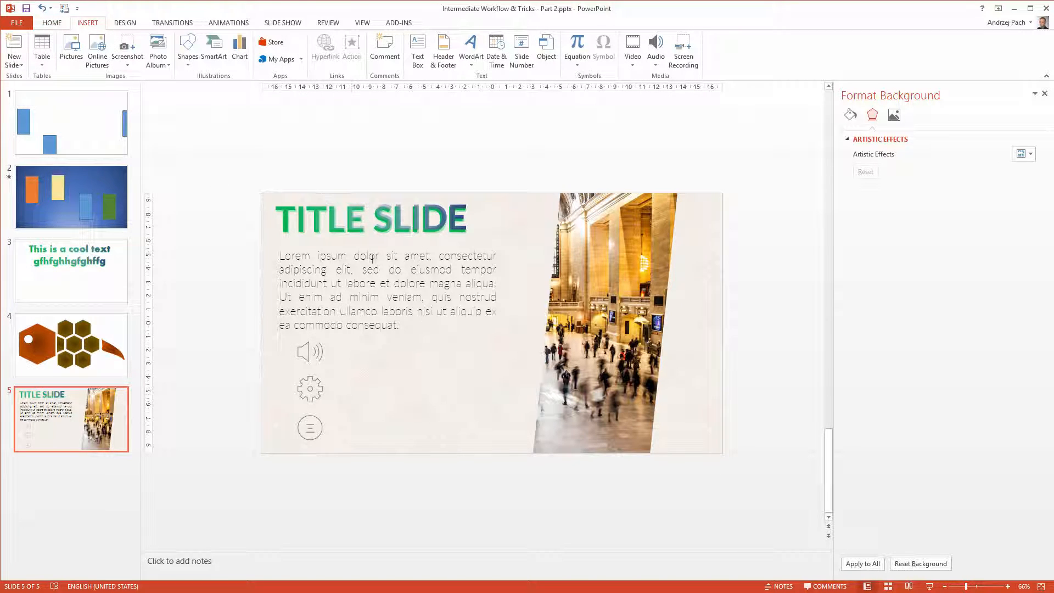
click(188, 47)
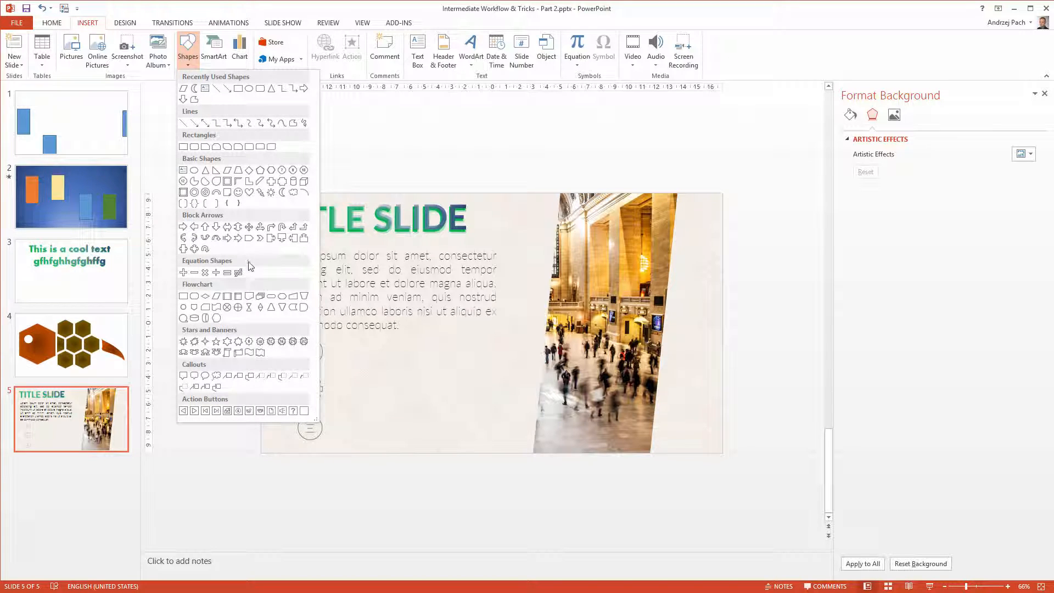
mouse_move(229, 170)
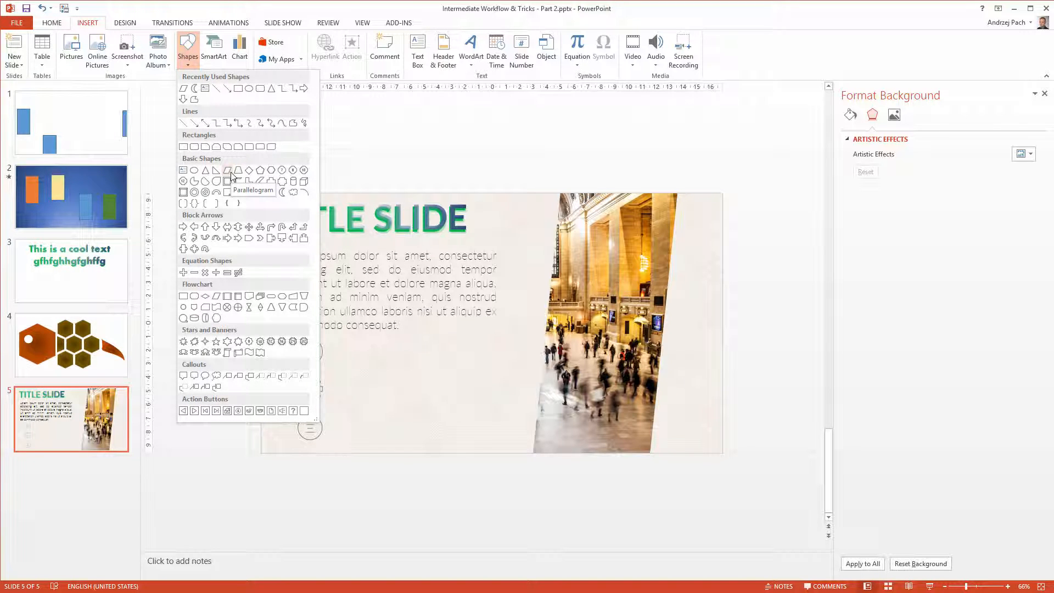
click(227, 170)
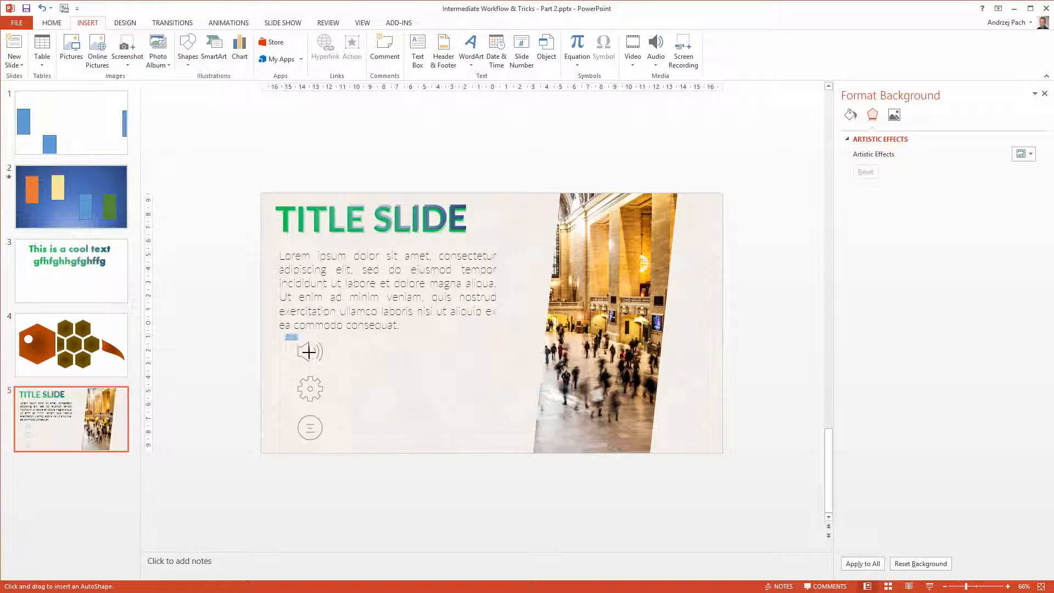
click(310, 351)
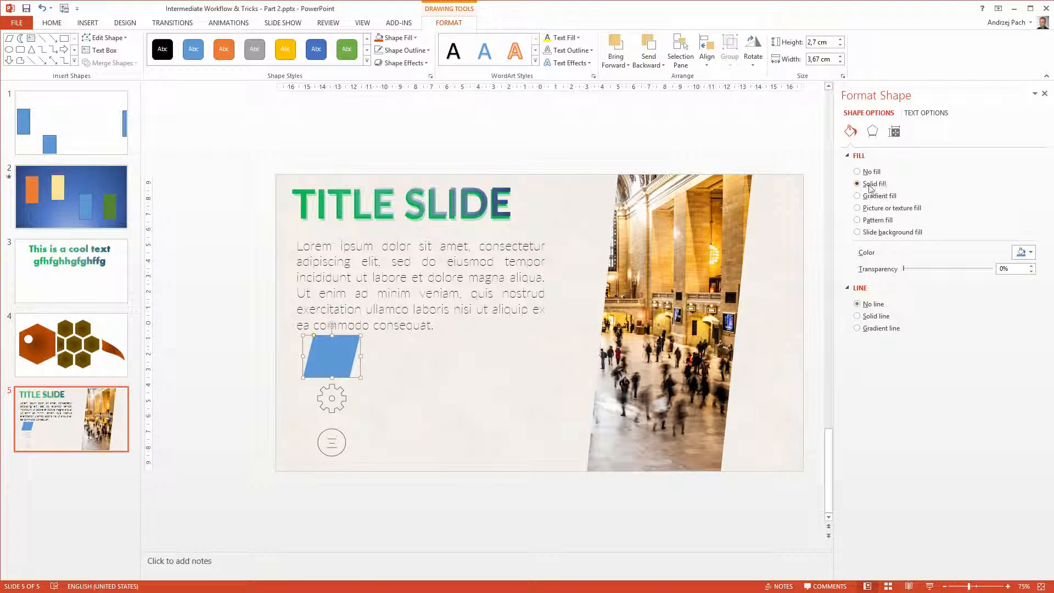
Step: Give the parallelogram a gradient fill with a teal second stop and linear type
click(856, 196)
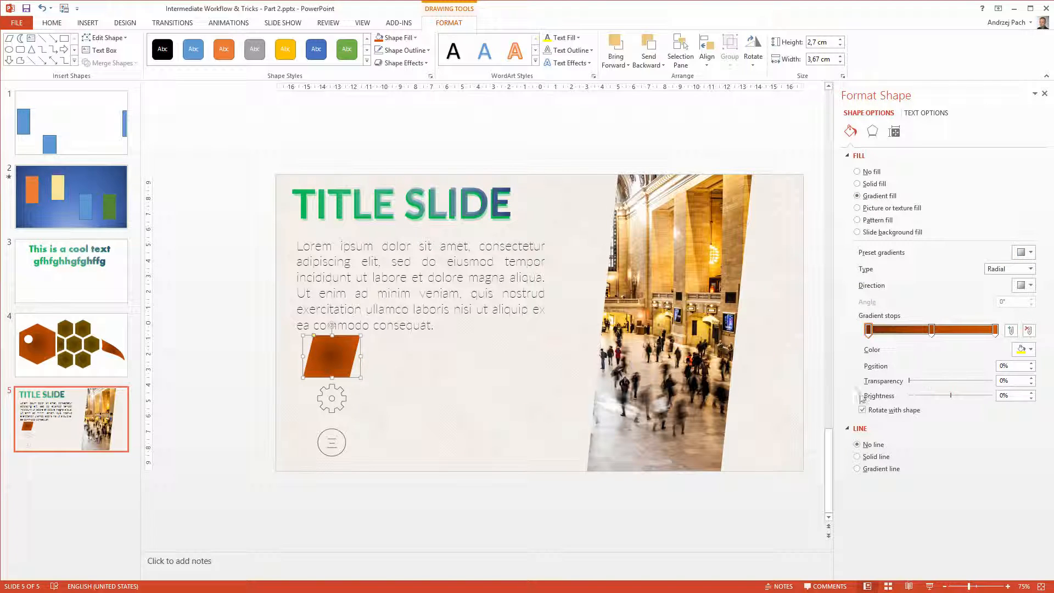
mouse_move(51, 349)
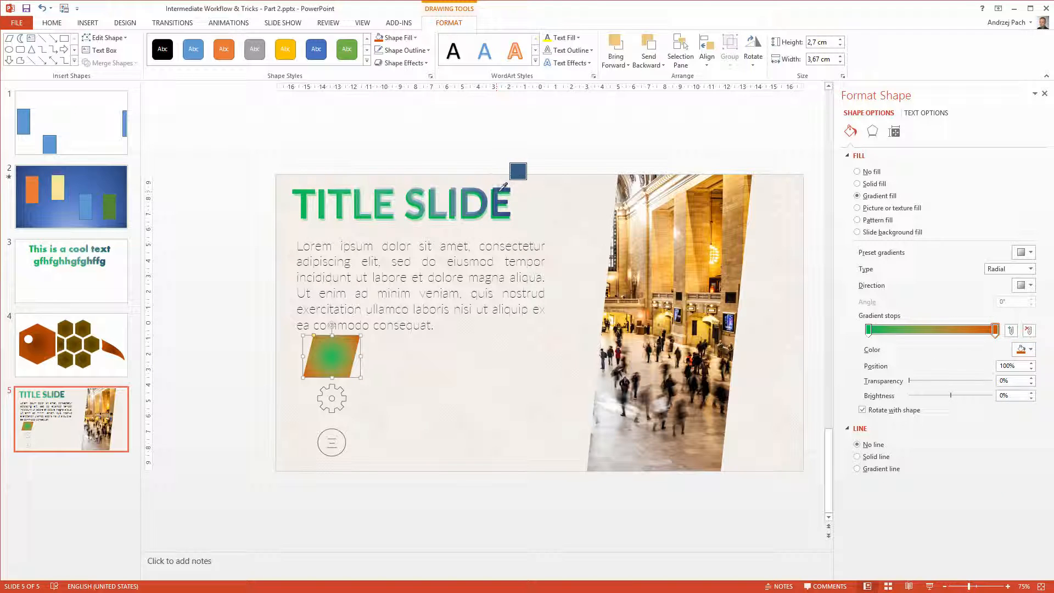
click(1029, 269)
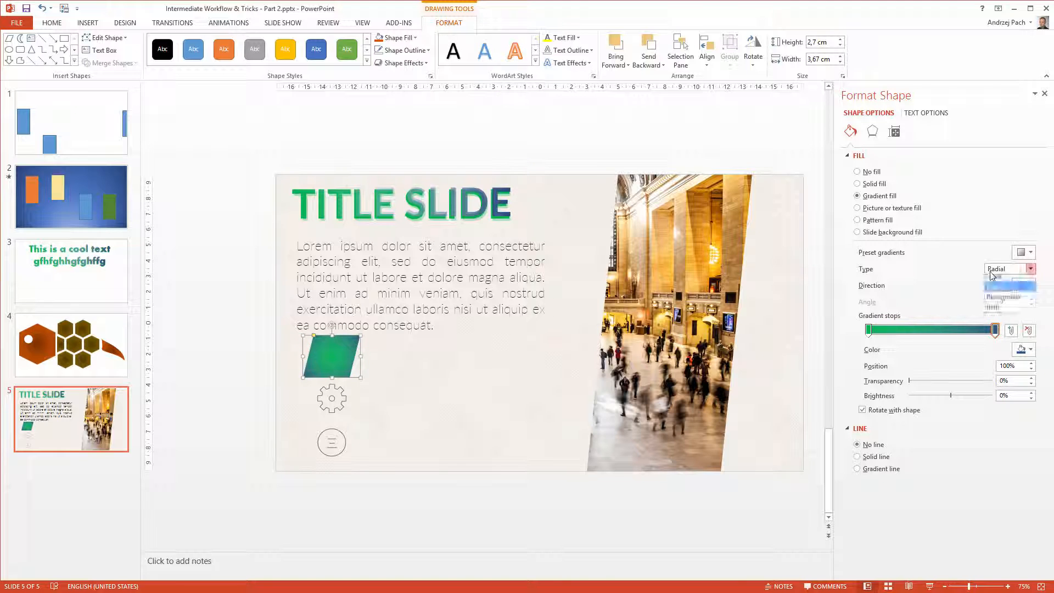
click(1006, 269)
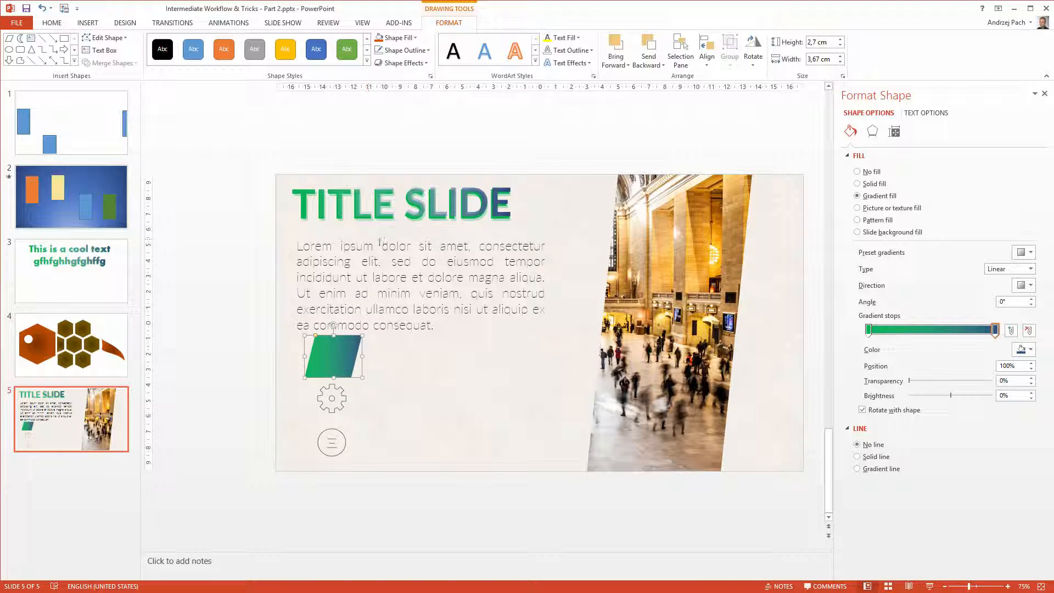
mouse_move(423, 349)
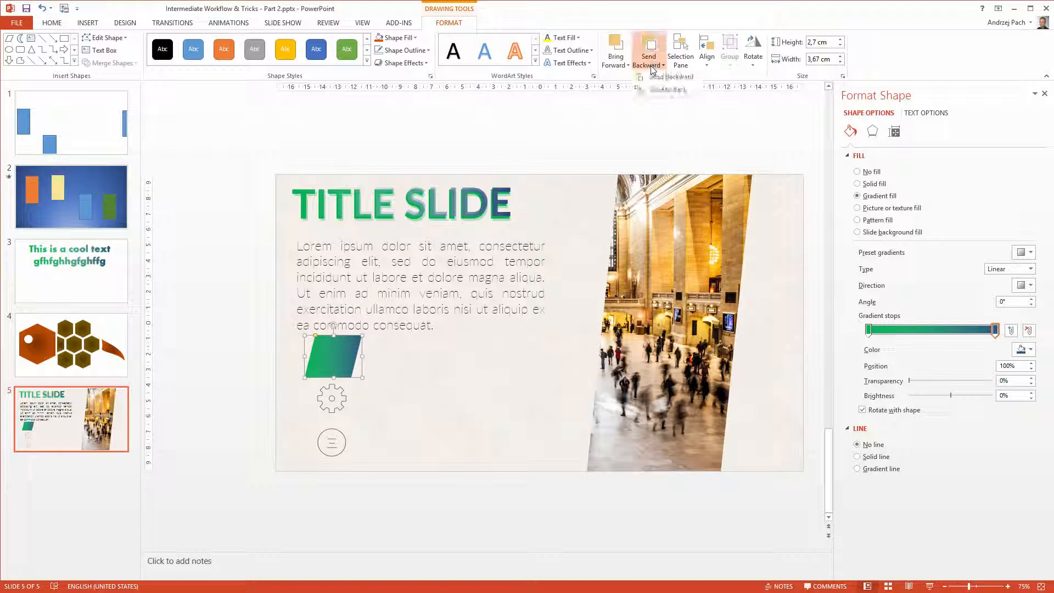
Step: Send the parallelogram backward, narrow it to the speaker icon, and raise gradient stop transparency
click(647, 50)
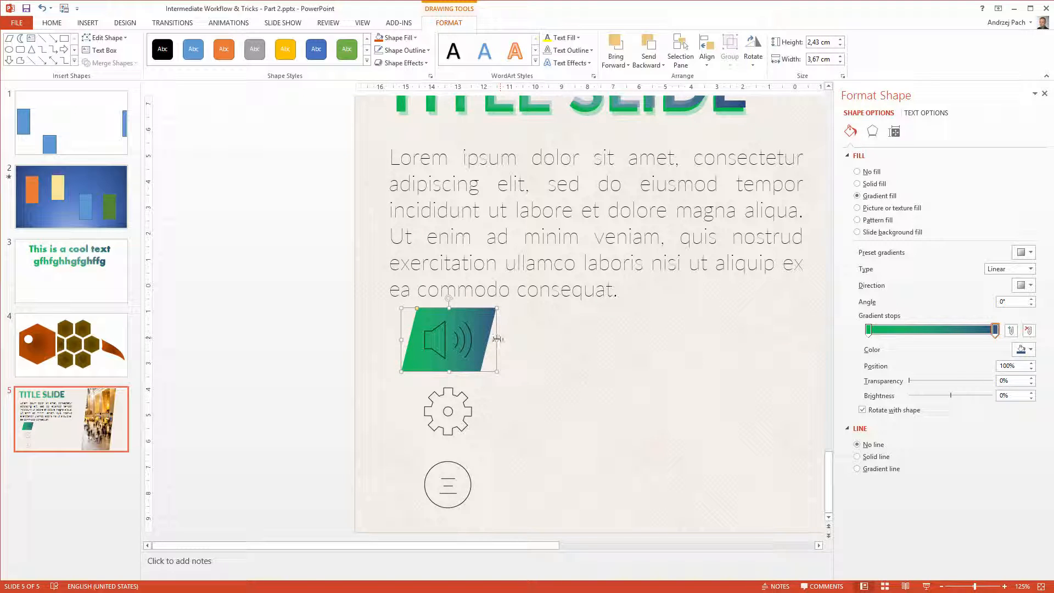
drag(497, 339, 493, 347)
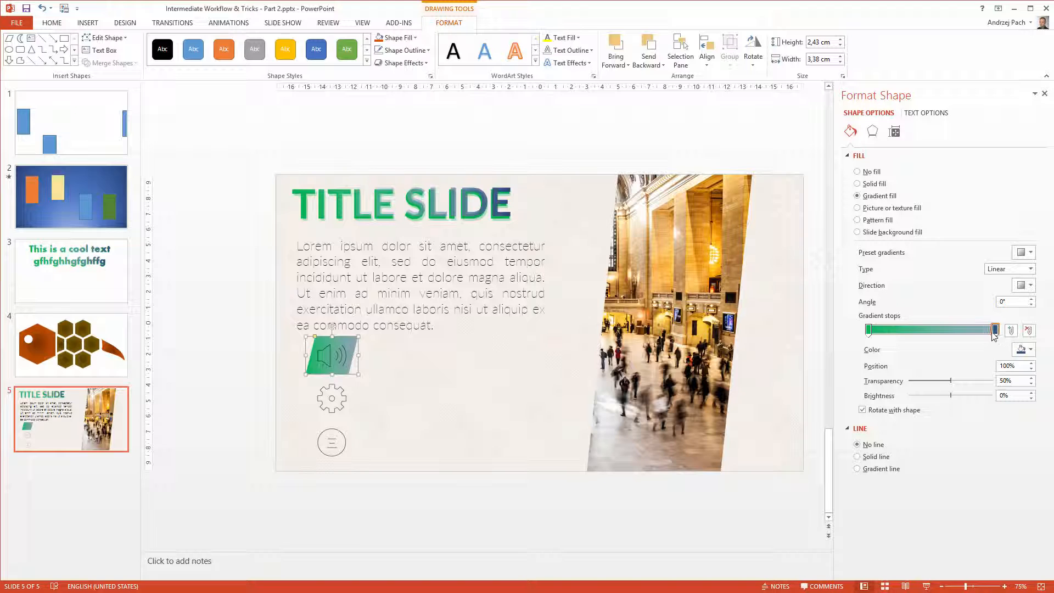
click(868, 329)
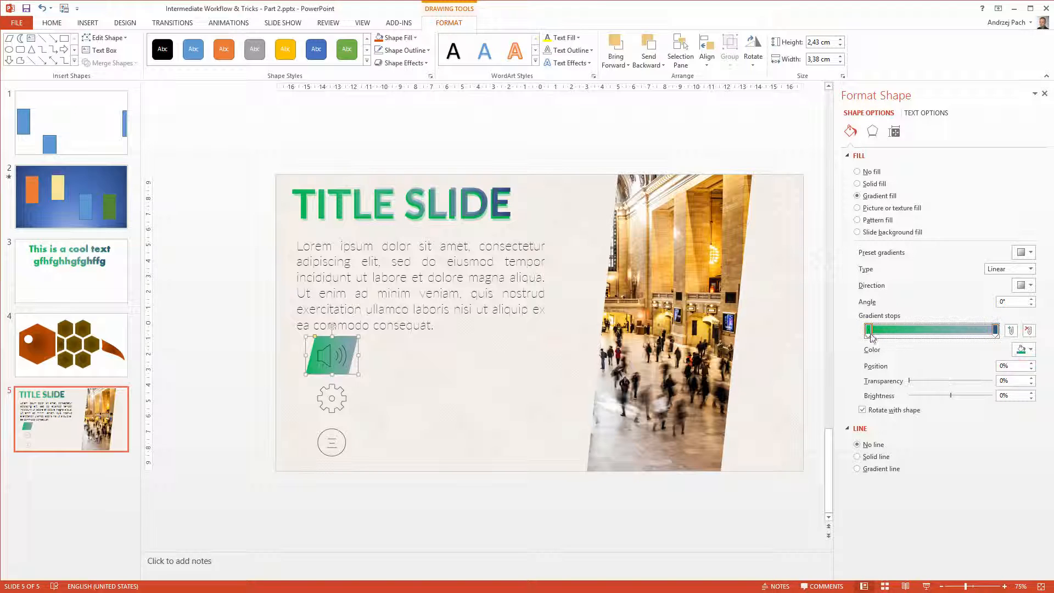
drag(907, 381, 940, 380)
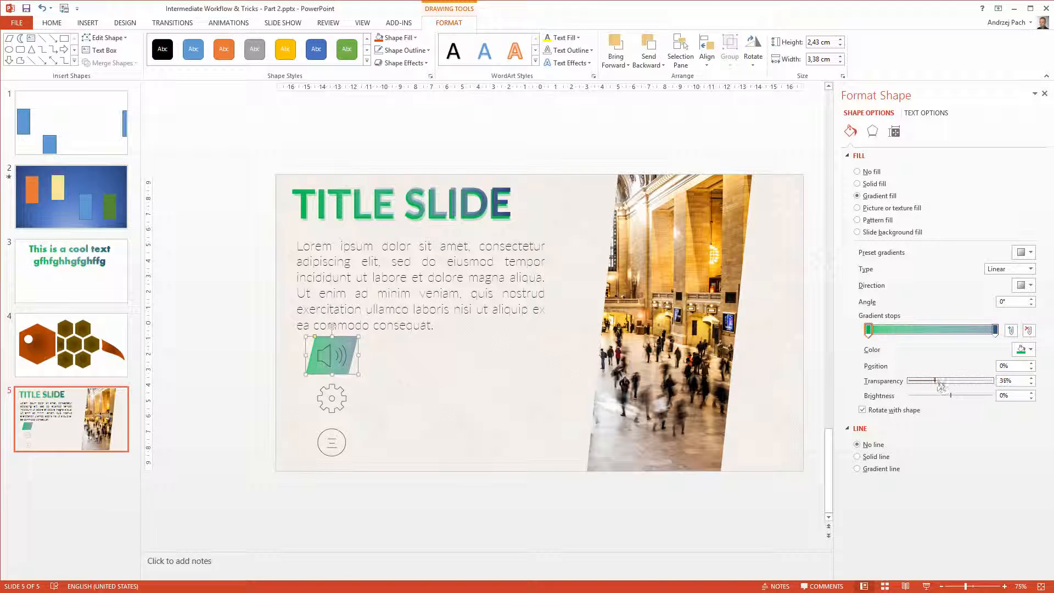
drag(940, 380, 952, 380)
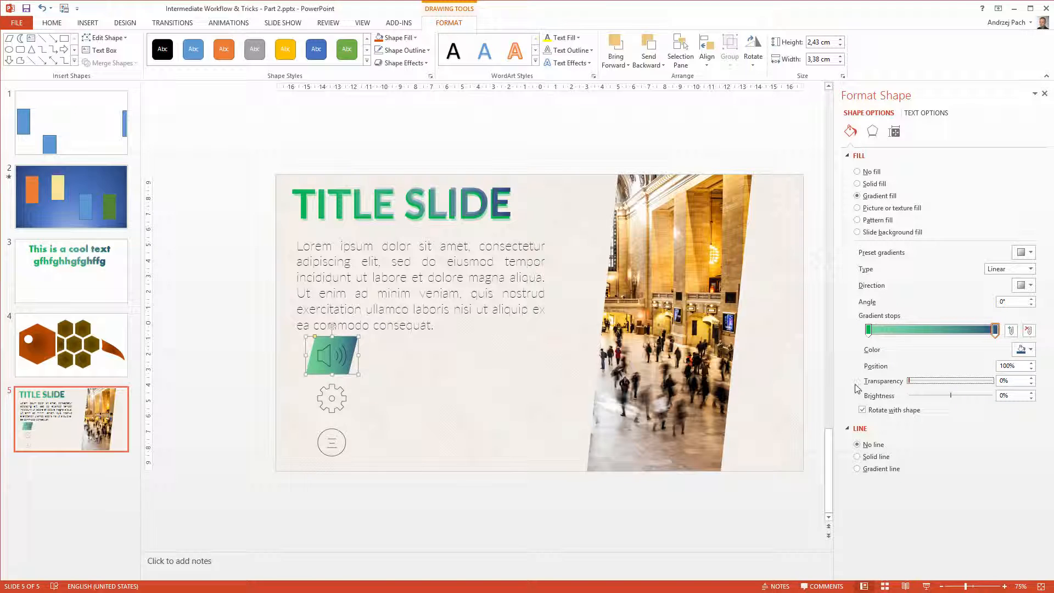
drag(981, 380, 941, 380)
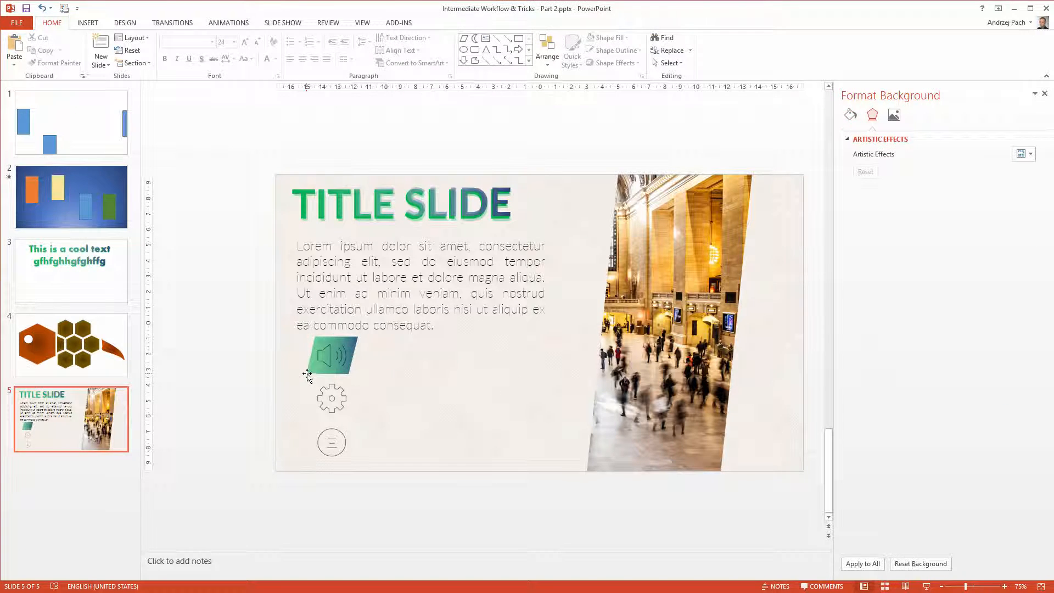
Step: Copy the gradient parallelogram for the gear and menu icons and select an icon to restyle
click(330, 355)
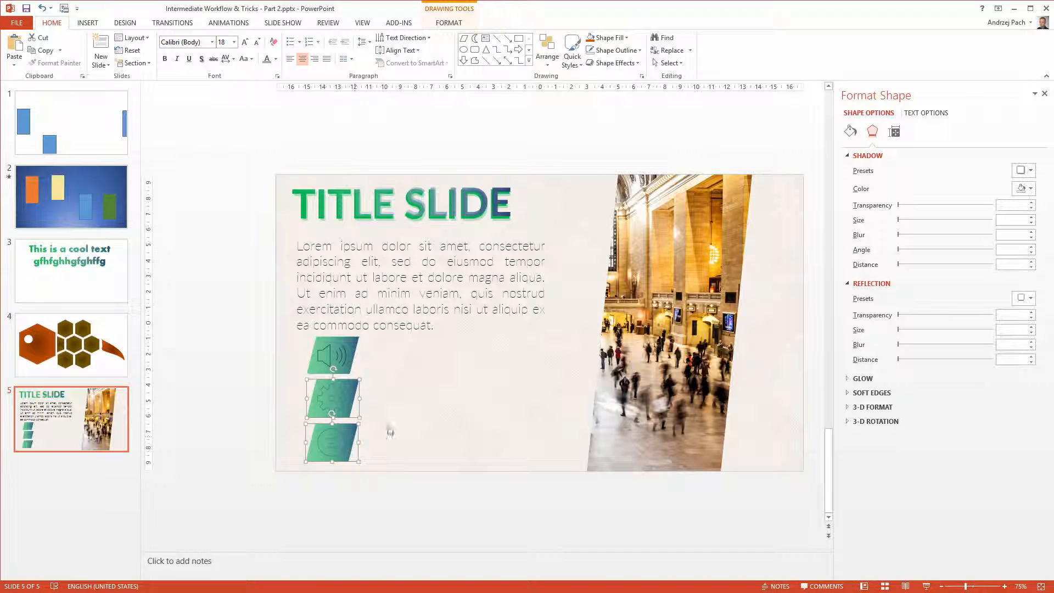
click(448, 22)
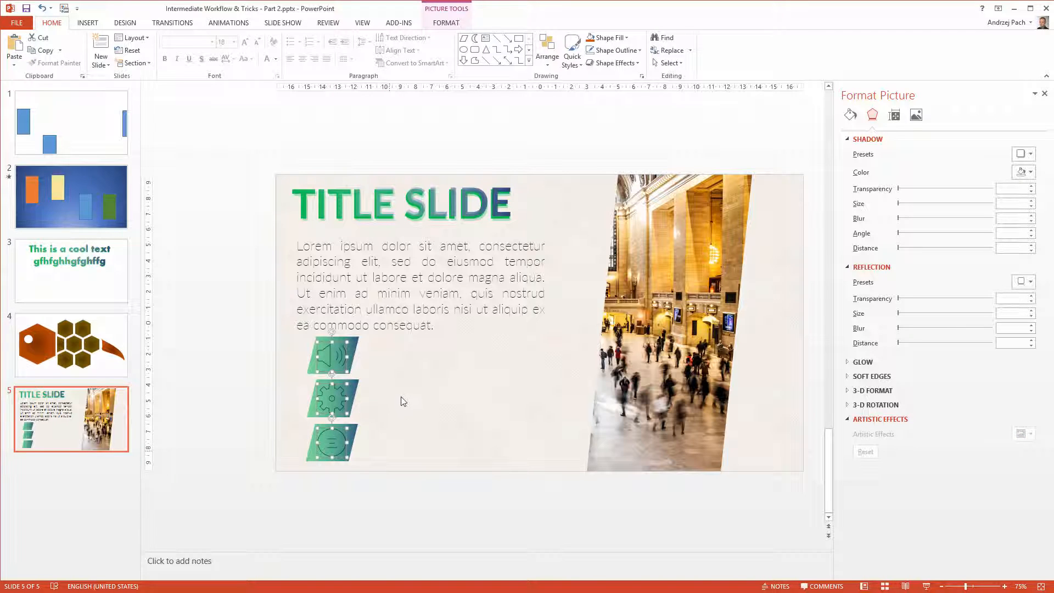
mouse_move(416, 388)
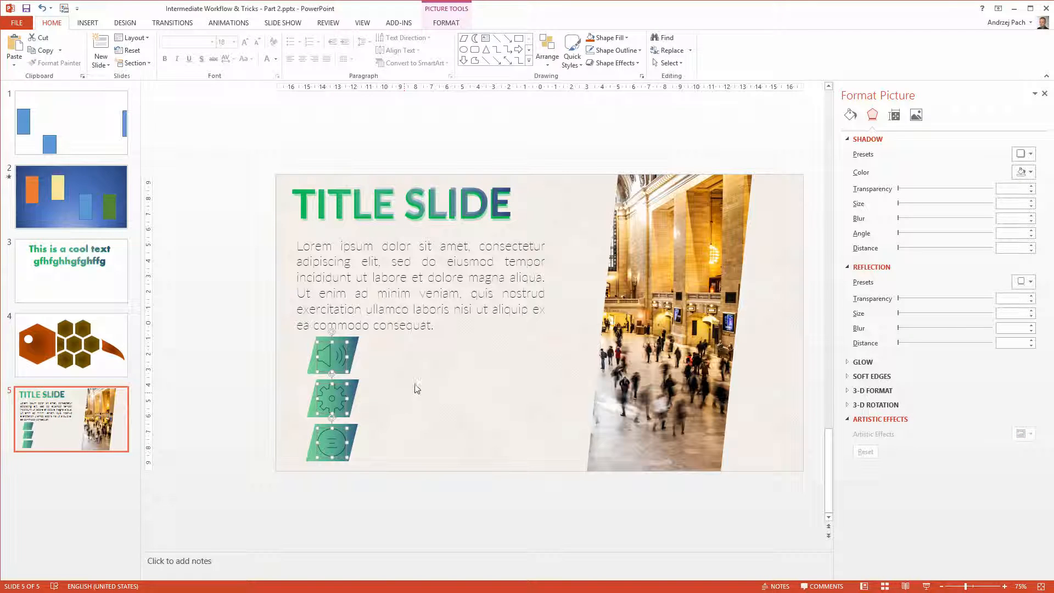
Step: Try out recolor options such as Washout for the three icons
click(445, 22)
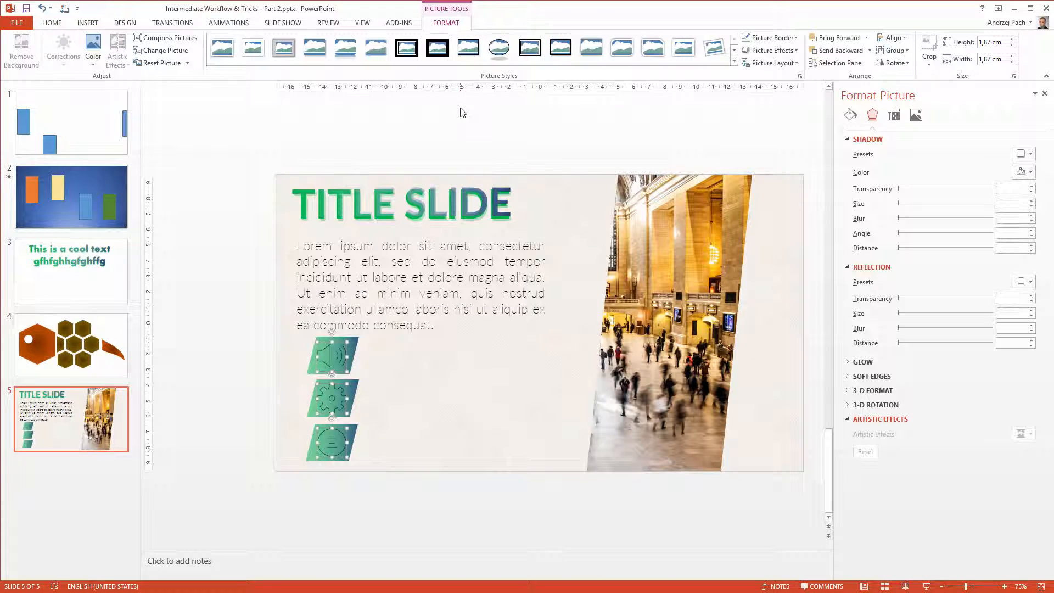
mouse_move(215, 149)
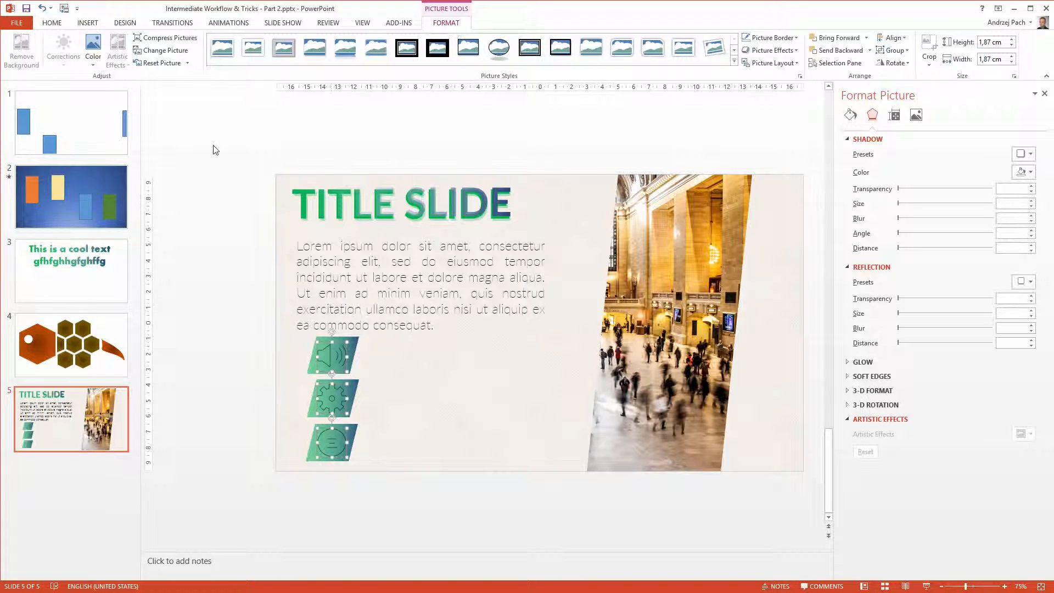
click(93, 51)
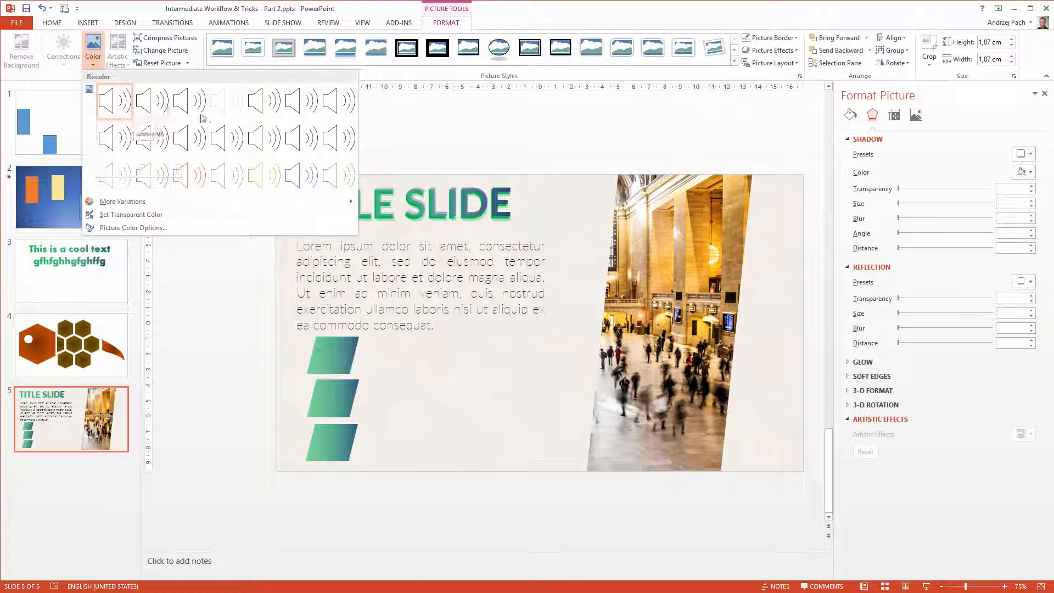
mouse_move(226, 101)
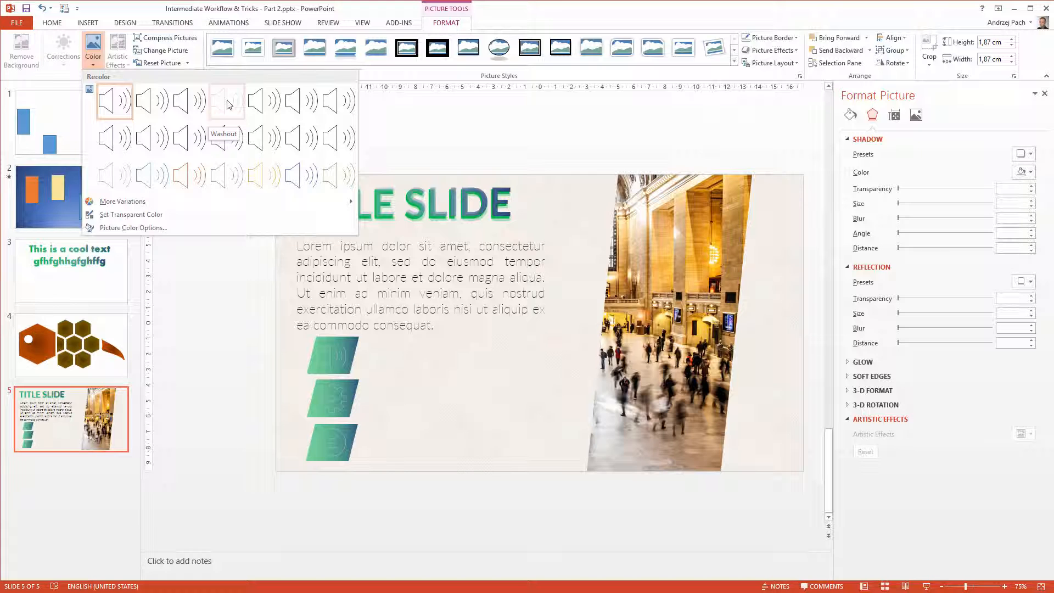
mouse_move(264, 175)
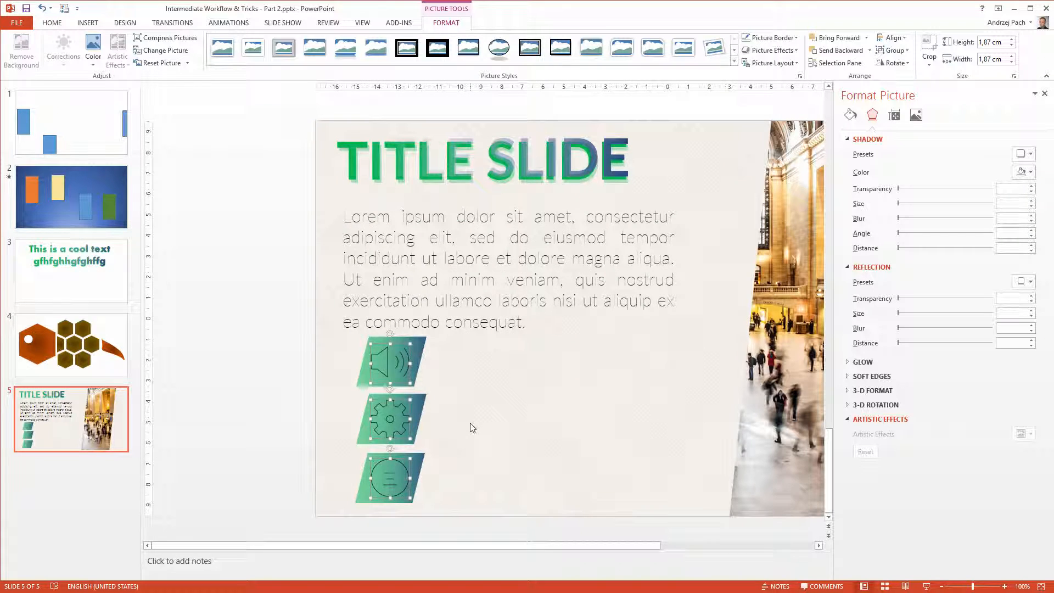
mouse_move(862, 362)
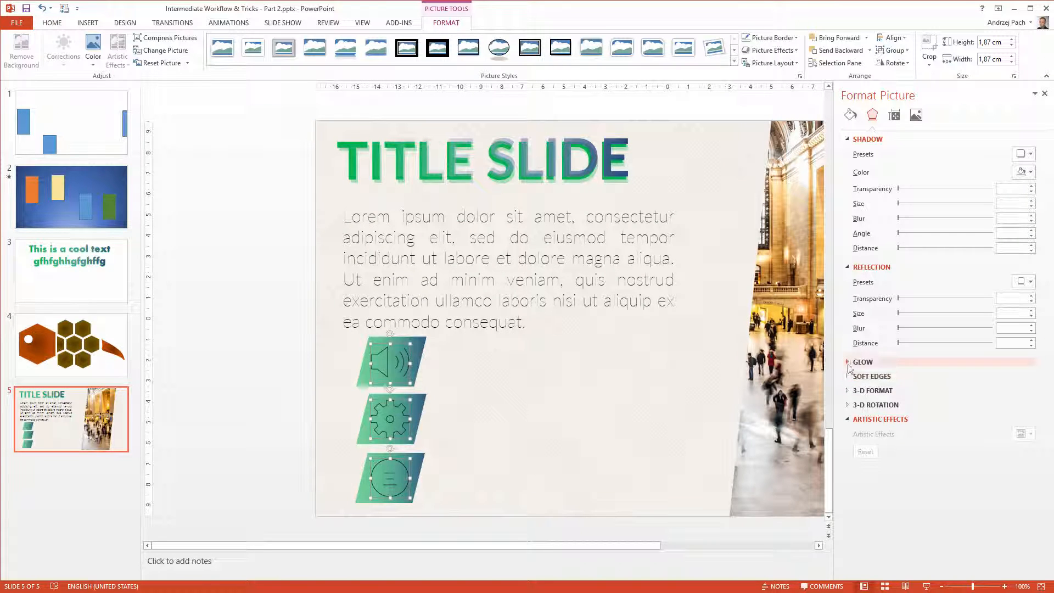
Step: Add a white glow to the icons and increase its size
click(862, 362)
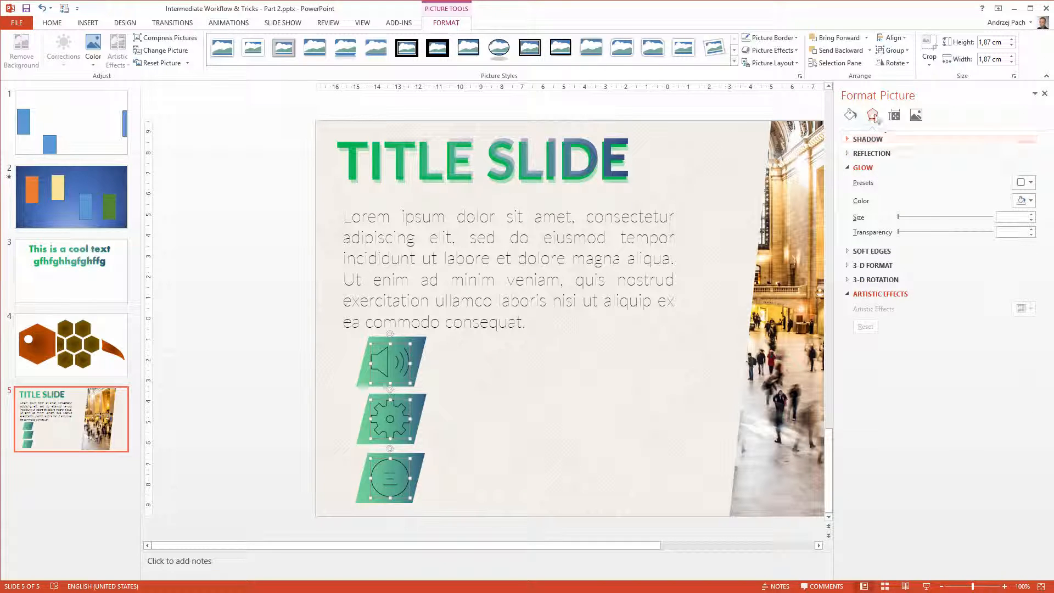
mouse_move(871, 114)
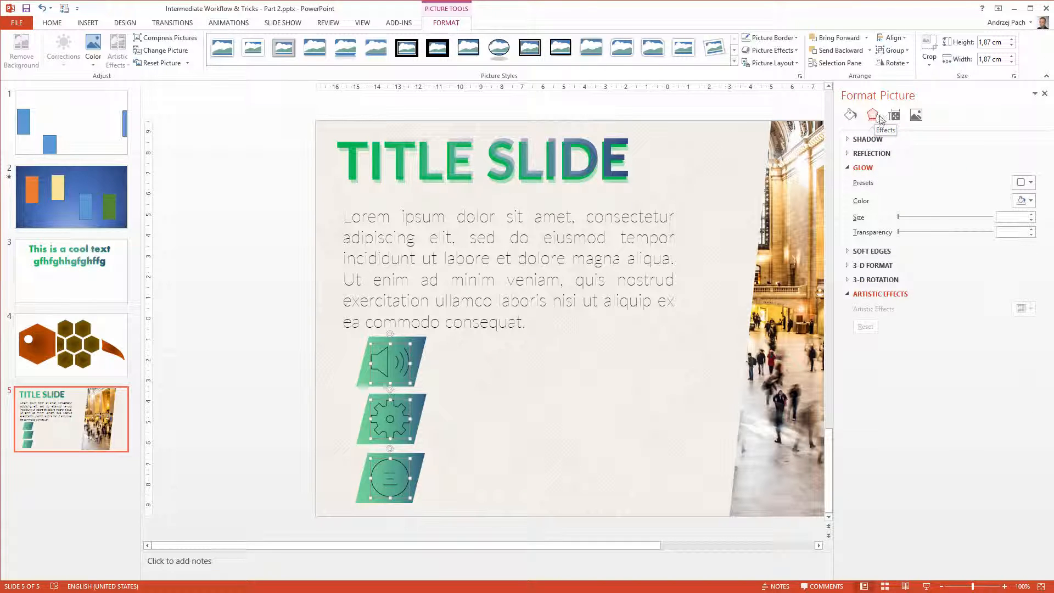
click(1030, 201)
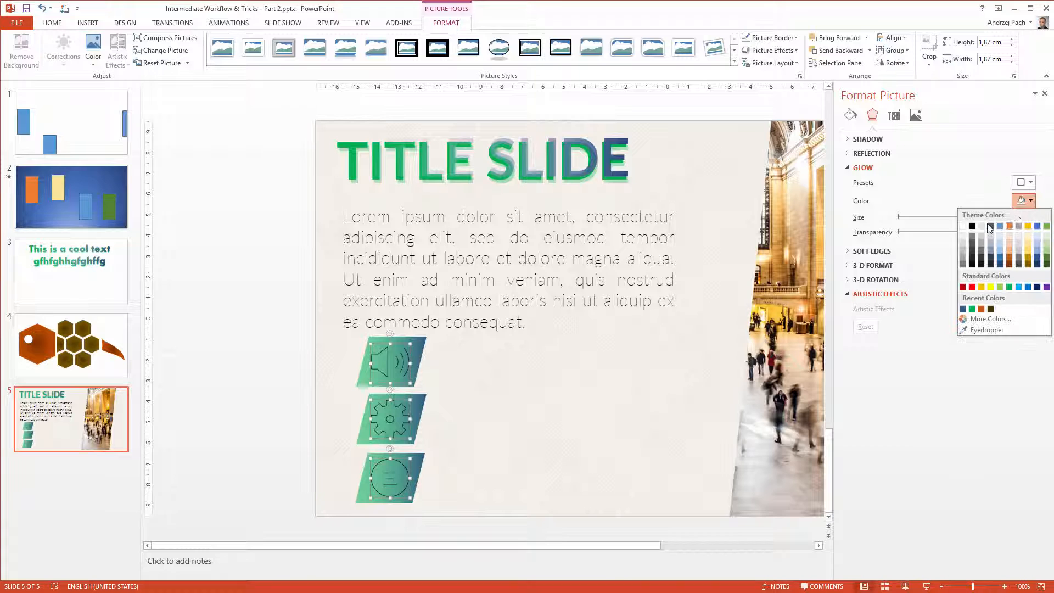
click(970, 227)
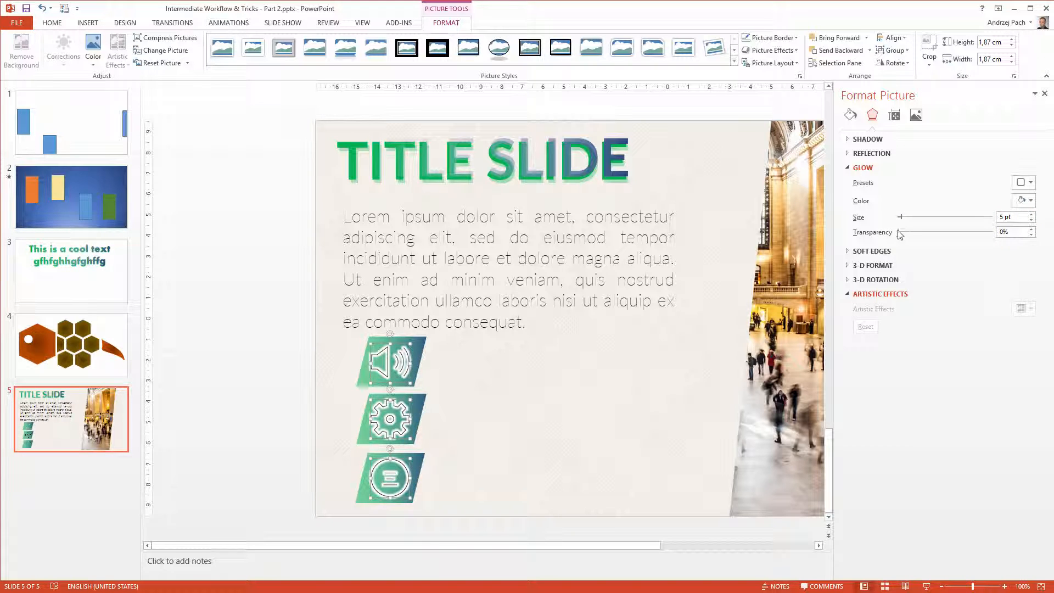
drag(899, 232, 962, 232)
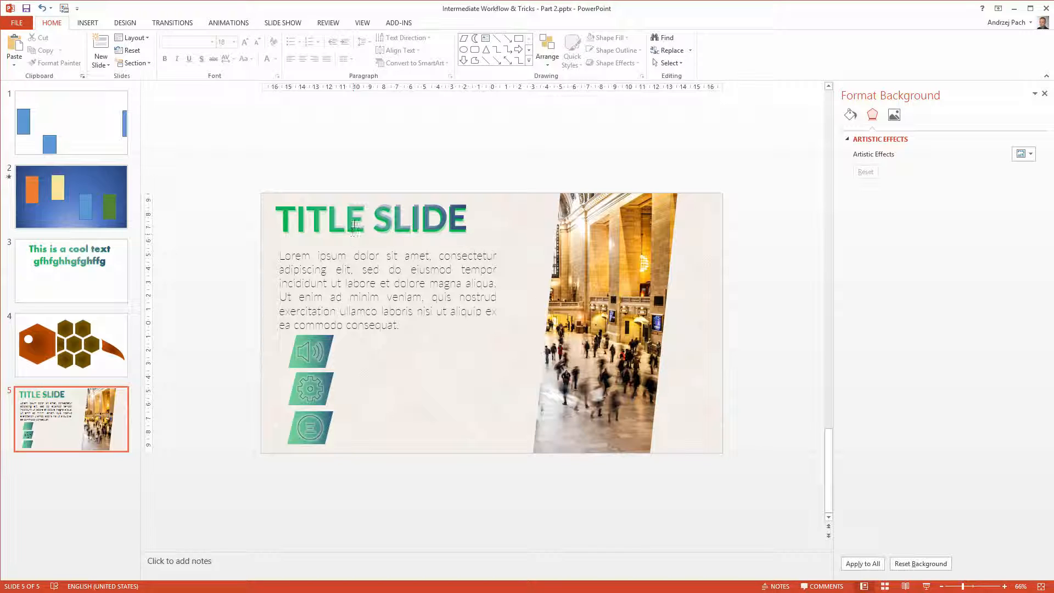
Step: Crop the station photo and shift the image to show the central hall
click(605, 323)
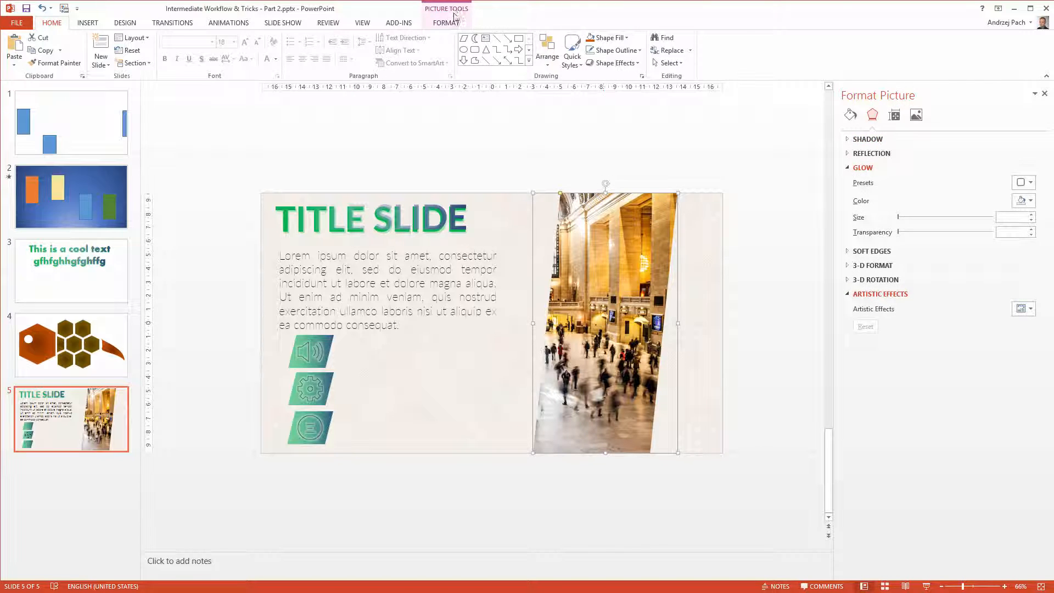
click(446, 22)
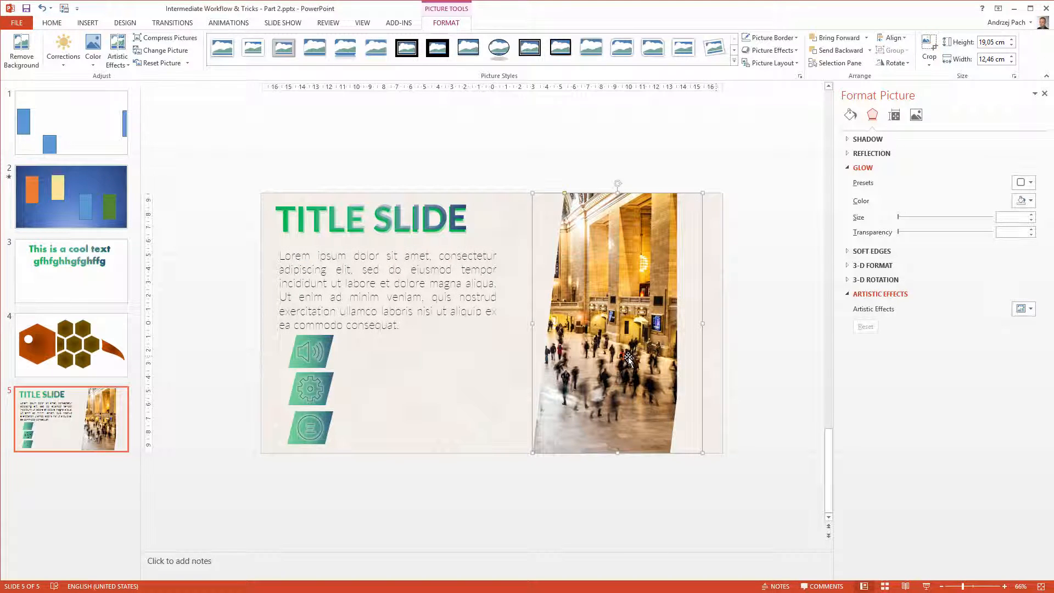
click(928, 50)
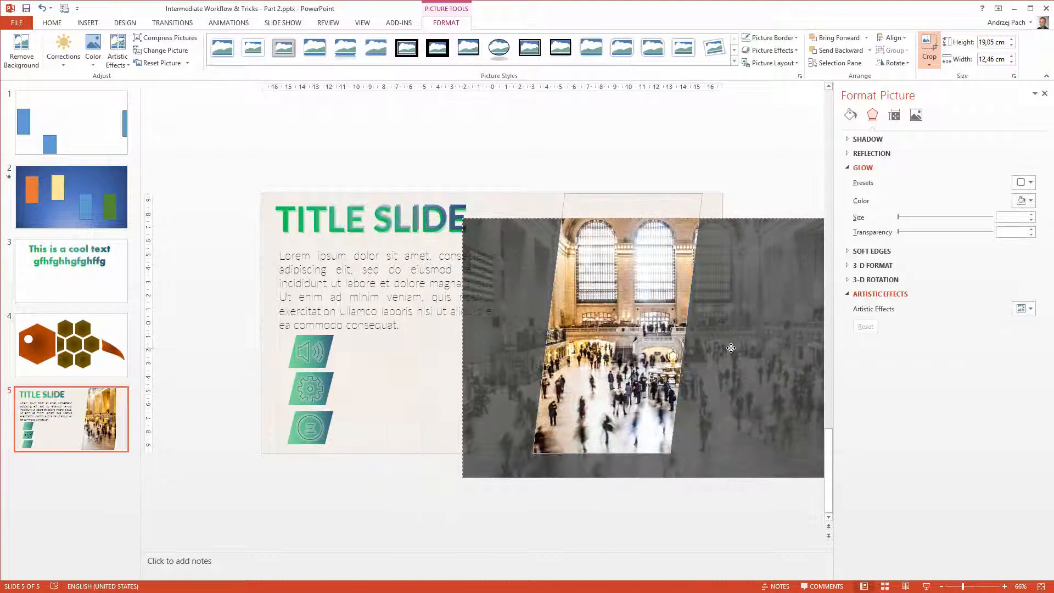
drag(731, 347, 502, 424)
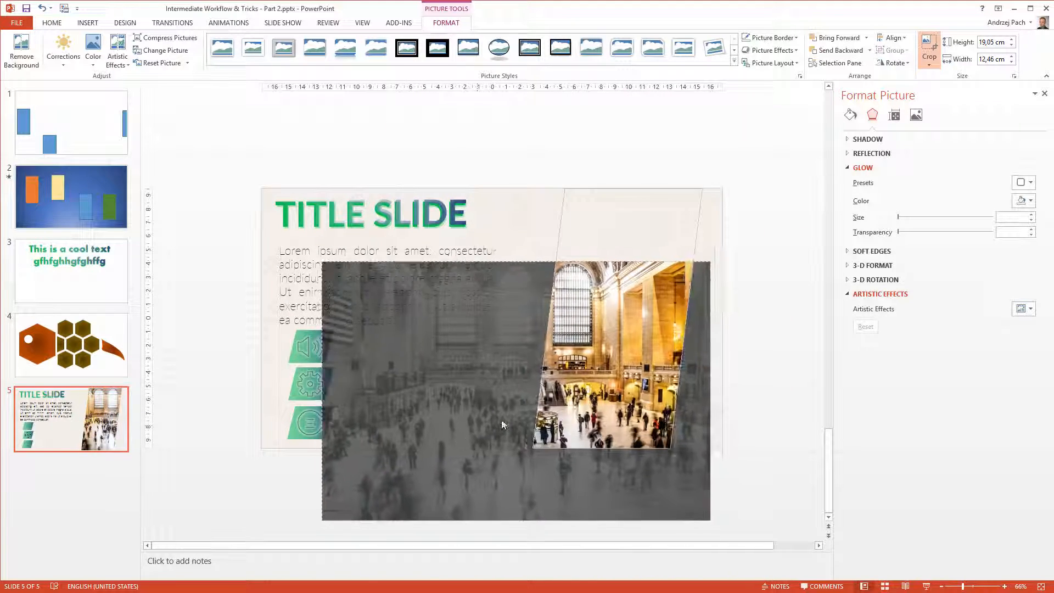
drag(515, 389, 549, 363)
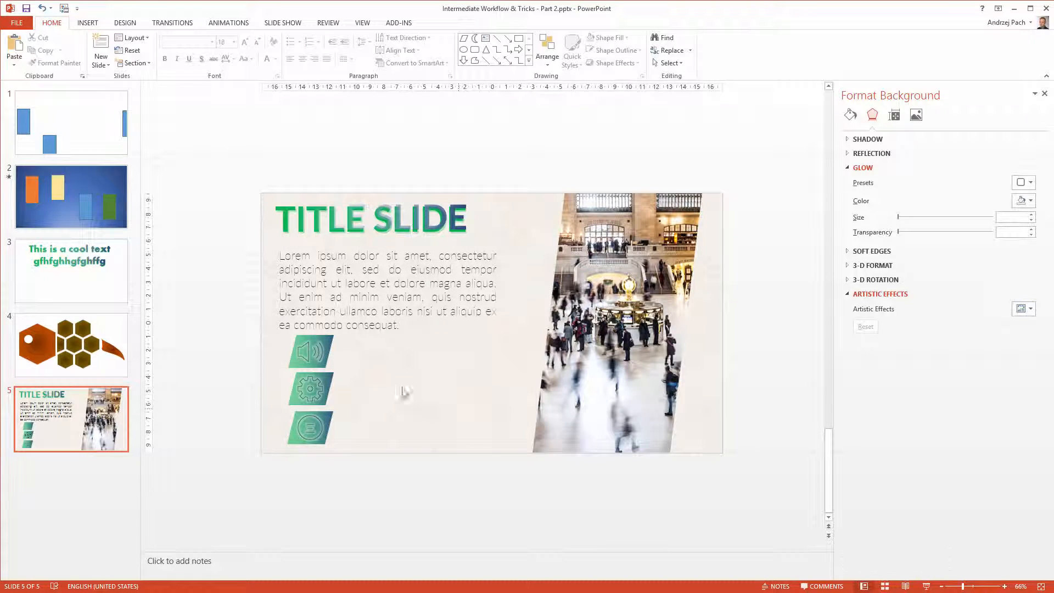
Step: Add green gradient accent bars along the photo's slanted edges
click(310, 352)
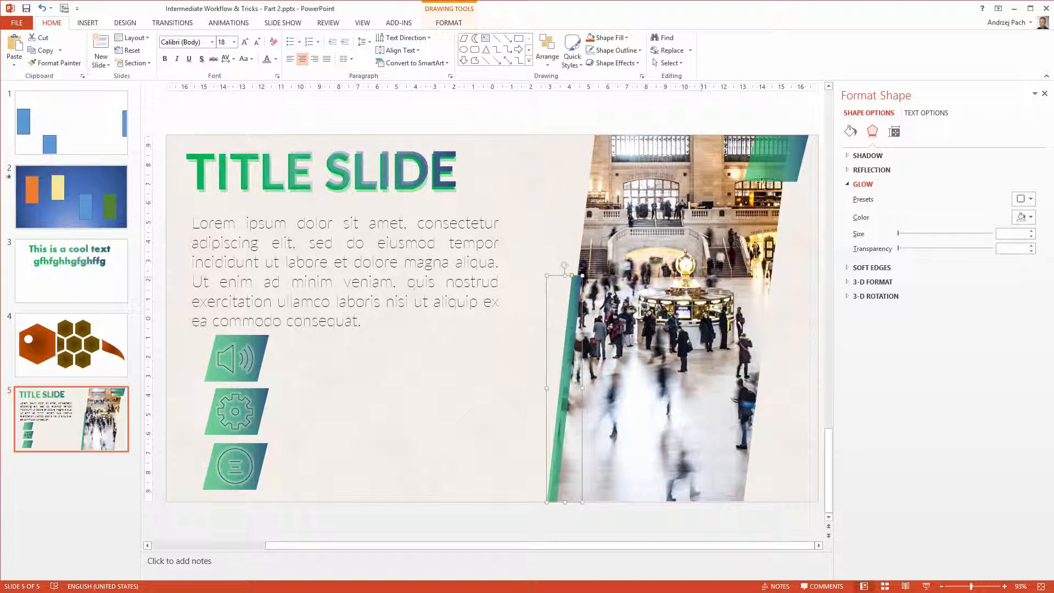
click(894, 132)
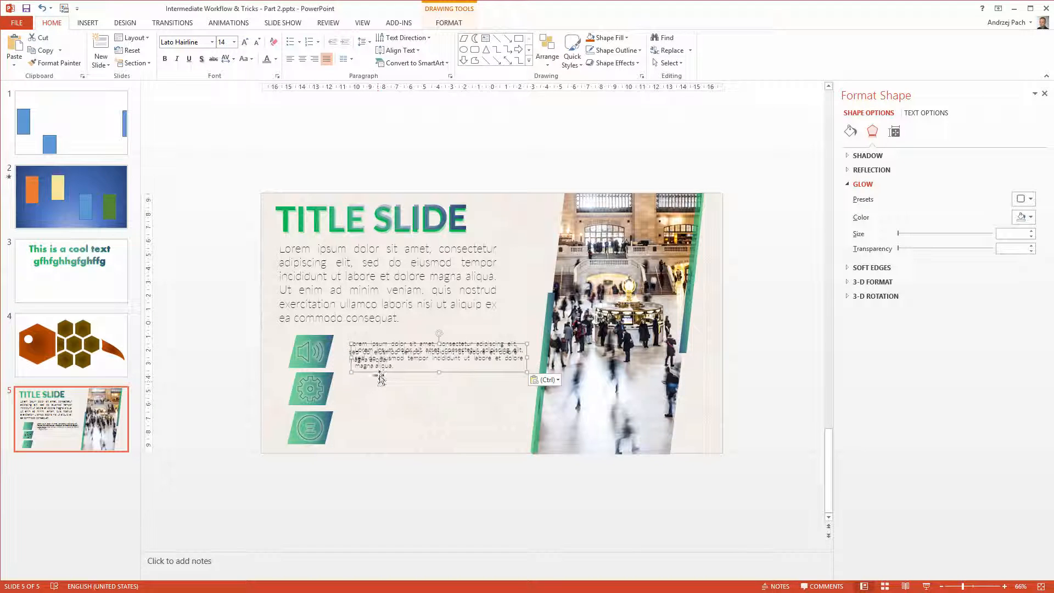
Step: Drag copied lorem ipsum captions beside the gear and third icons, then deselect
drag(439, 353, 428, 389)
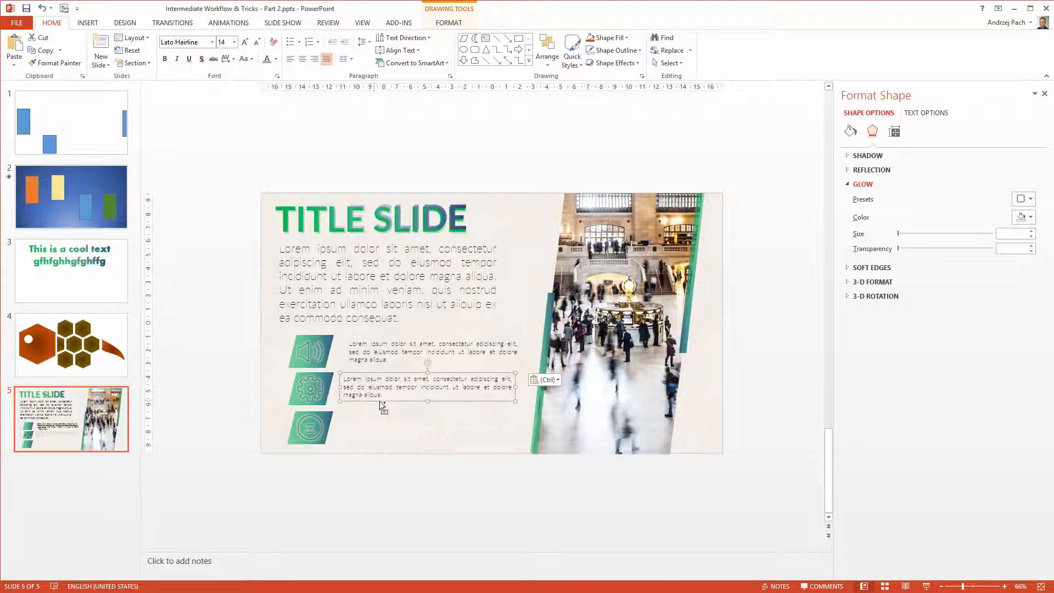
drag(427, 388, 370, 447)
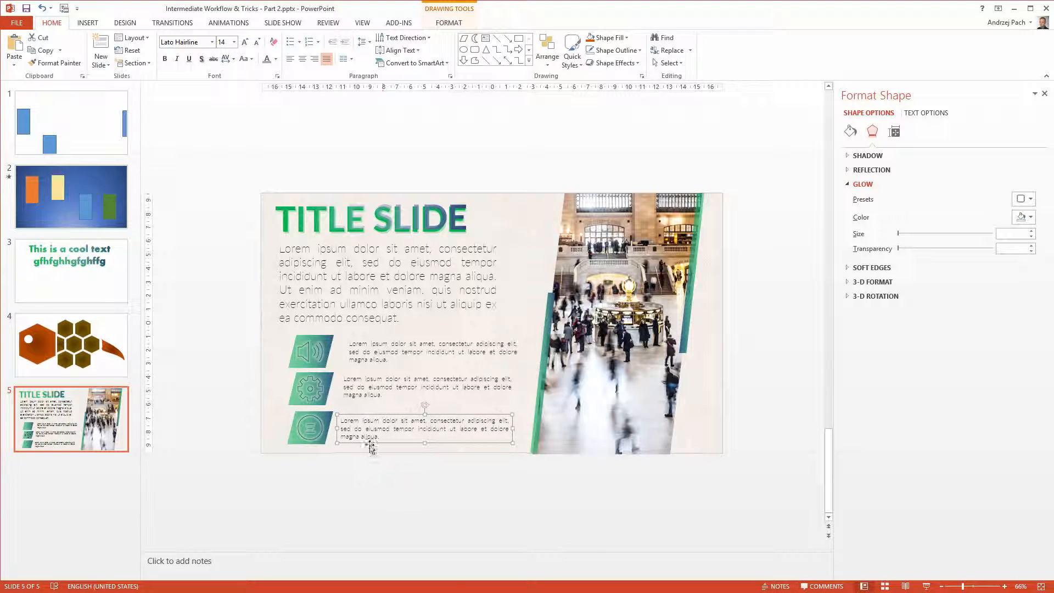
click(311, 351)
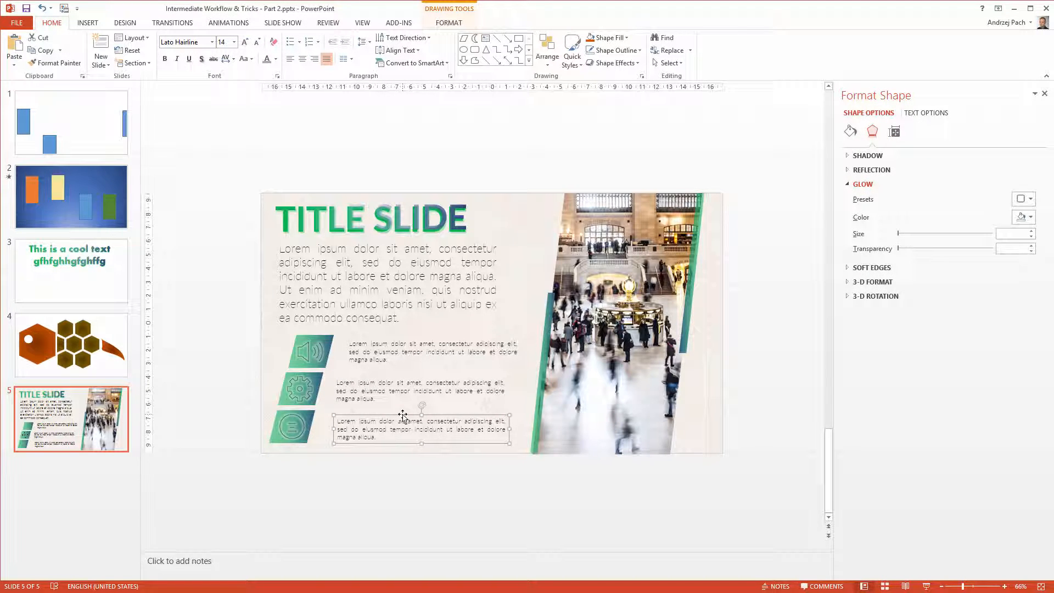
click(461, 502)
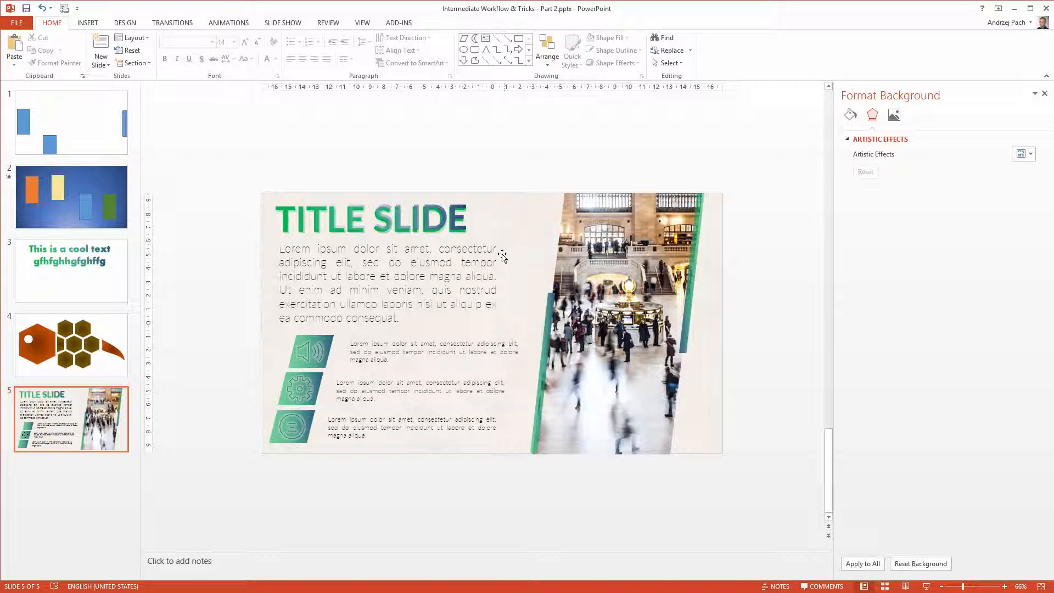
mouse_move(207, 202)
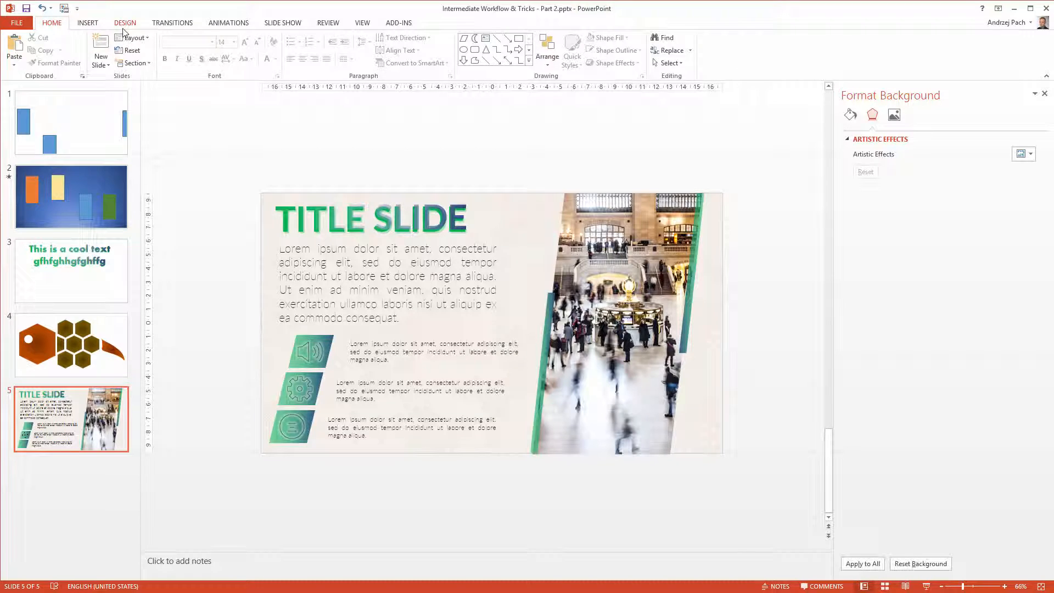
Step: Show the Design tab's theme gallery and preview a theme on the slides
click(125, 22)
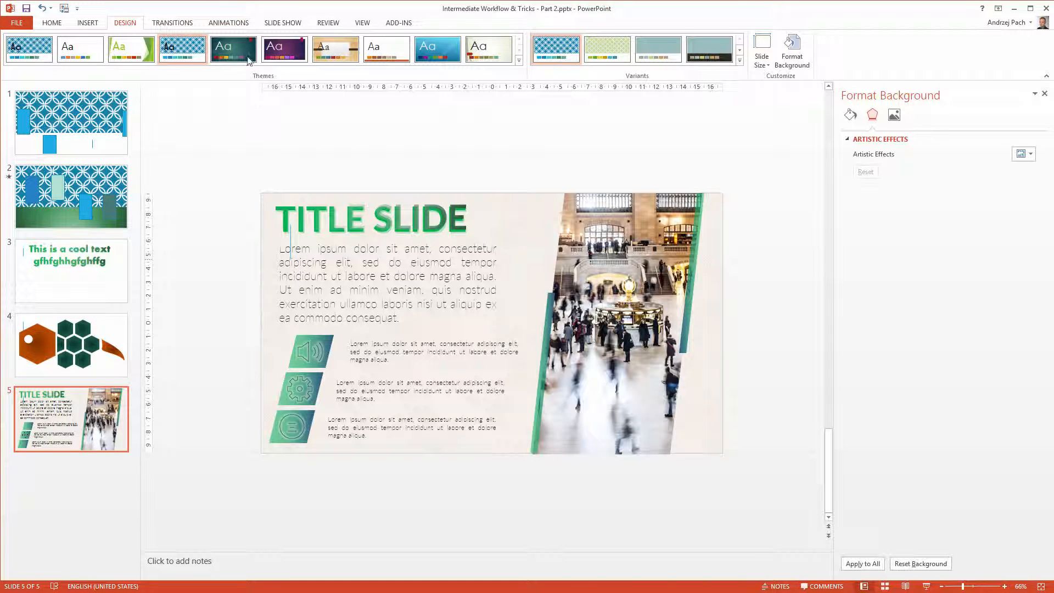
click(283, 49)
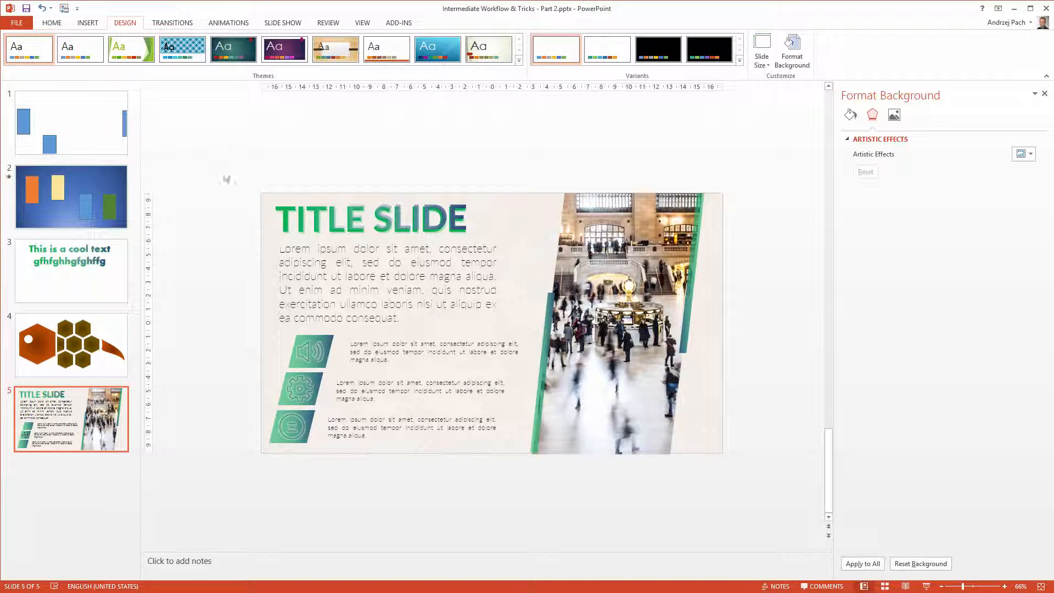
mouse_move(186, 298)
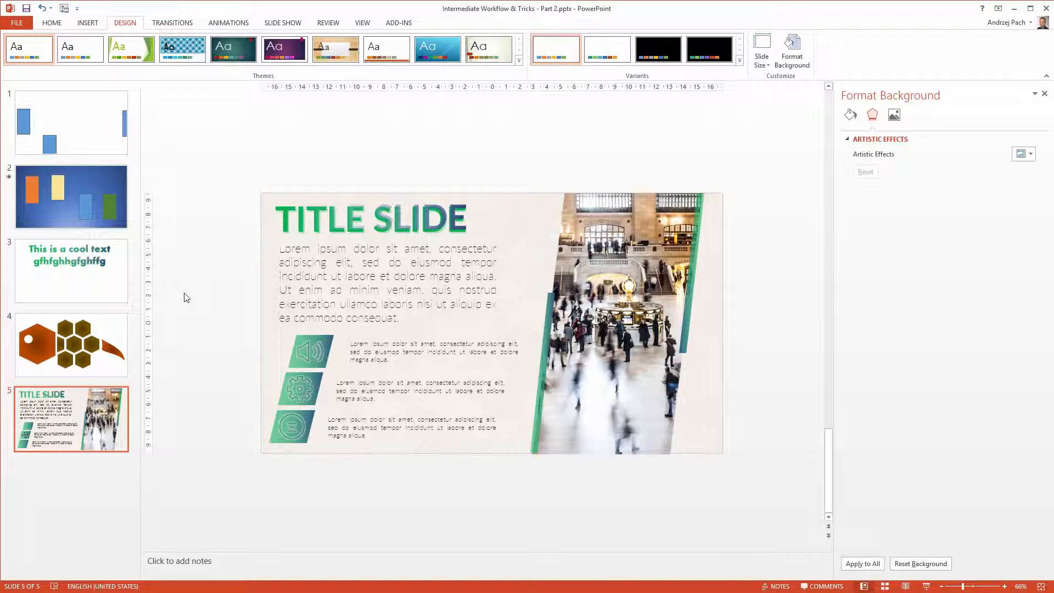